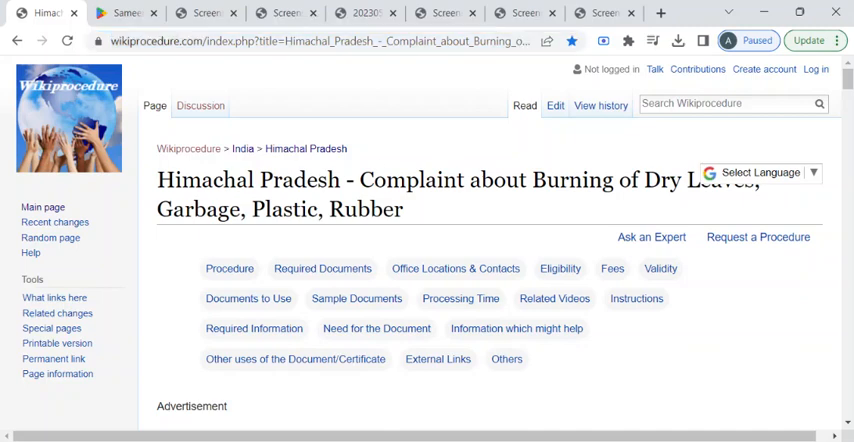
# Browse the guide past Procedure, Required Documents and Fees to the 'To register Complaint through Sameer' steps.
pyautogui.click(760, 172)
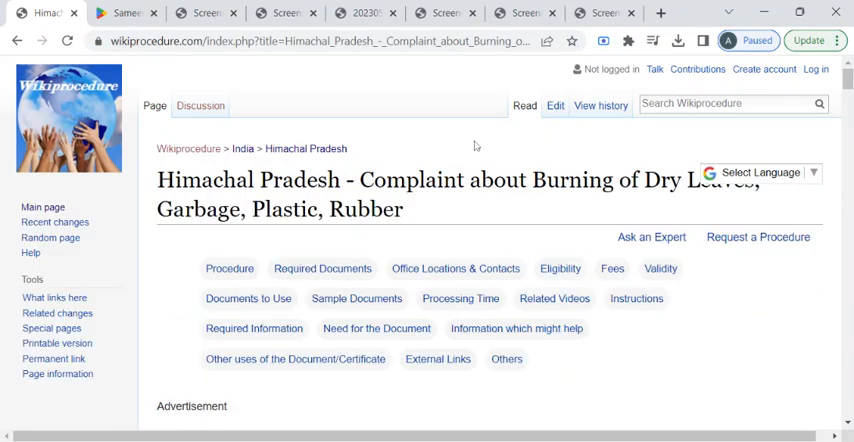
pyautogui.scroll(-3)
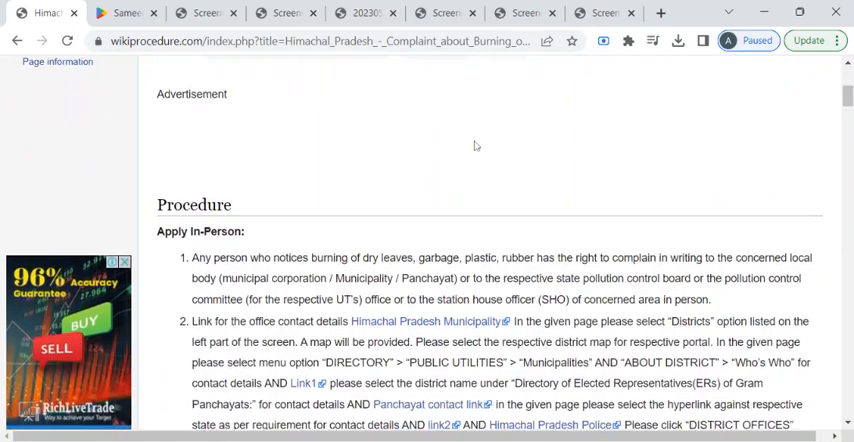
pyautogui.scroll(-3)
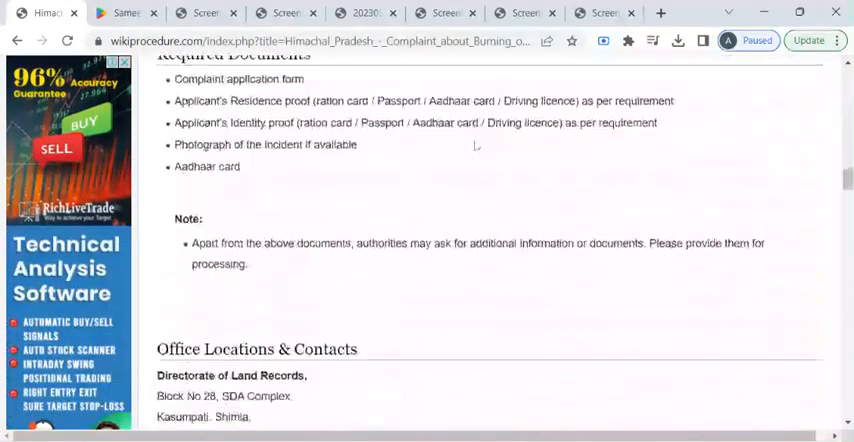
pyautogui.scroll(-3)
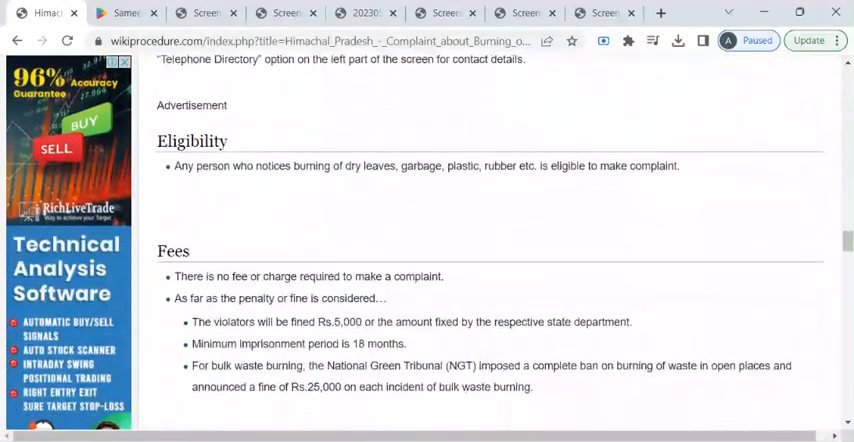
pyautogui.scroll(-3)
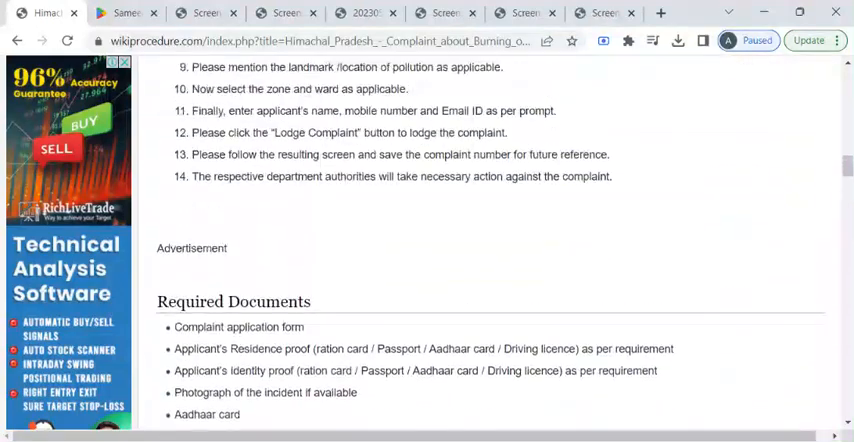
pyautogui.scroll(3)
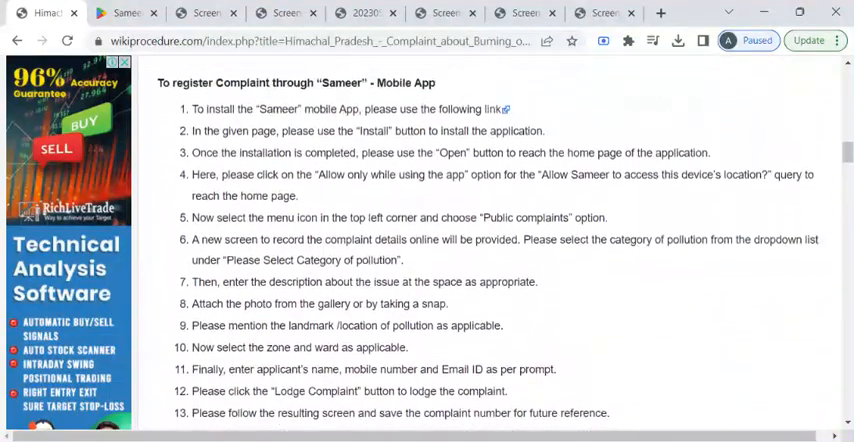
pyautogui.scroll(3)
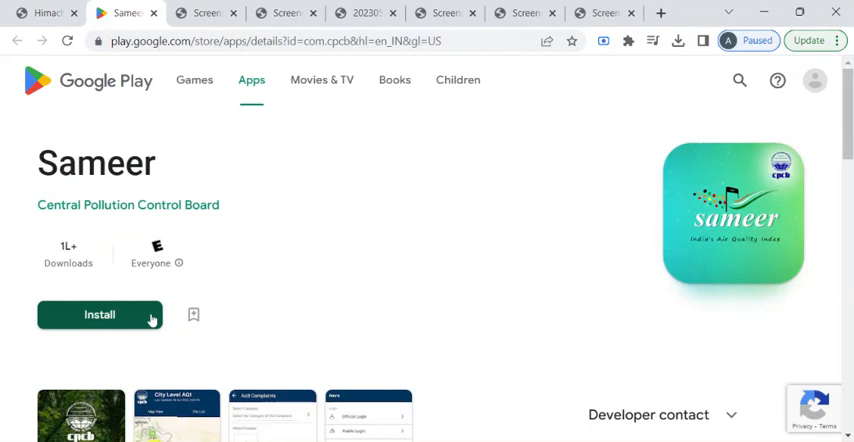
pyautogui.moveTo(146, 320)
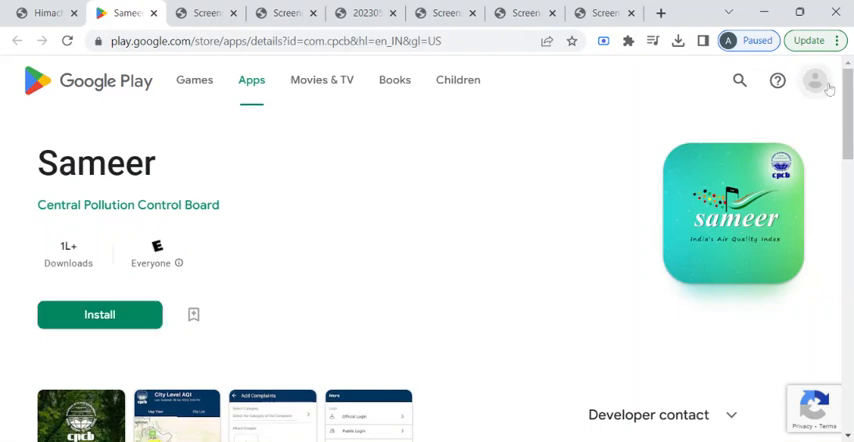
# Check and dismiss the Google Play account menu, then bring the Sameer listing's screenshots into view.
pyautogui.click(816, 80)
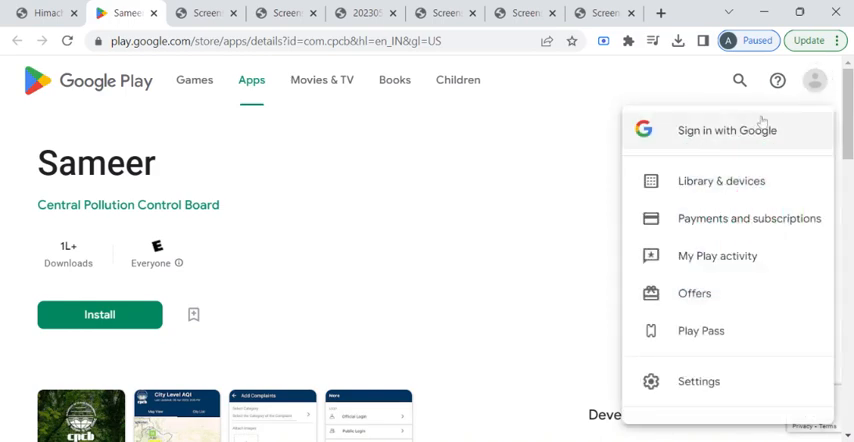
pyautogui.moveTo(358, 288)
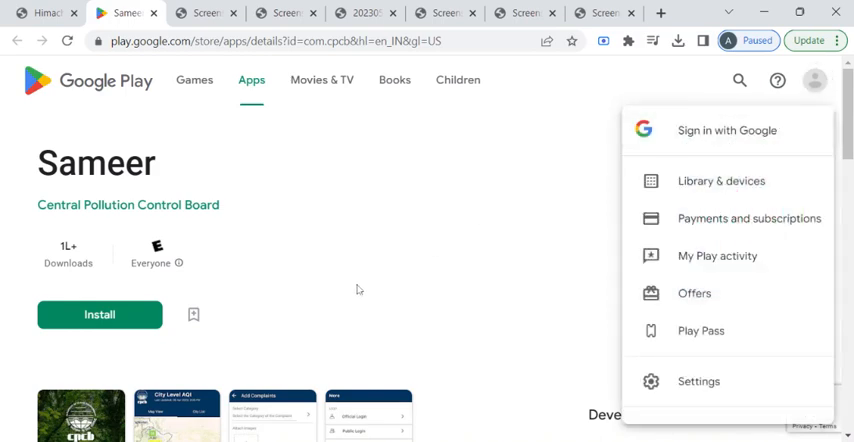
pyautogui.moveTo(160, 322)
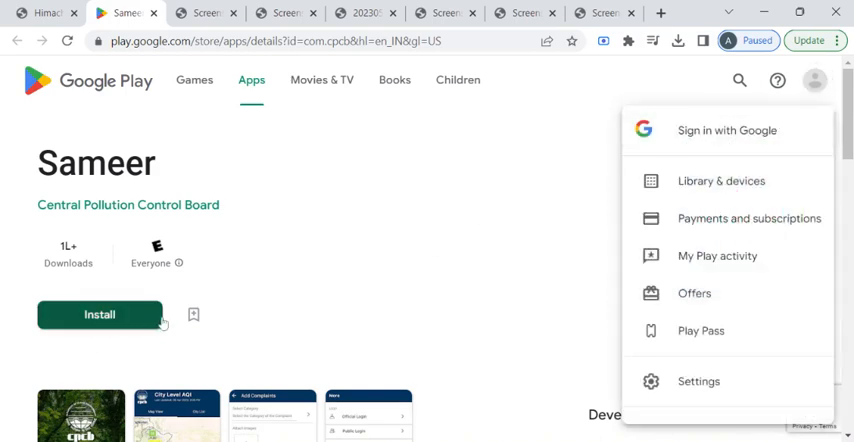
pyautogui.moveTo(316, 220)
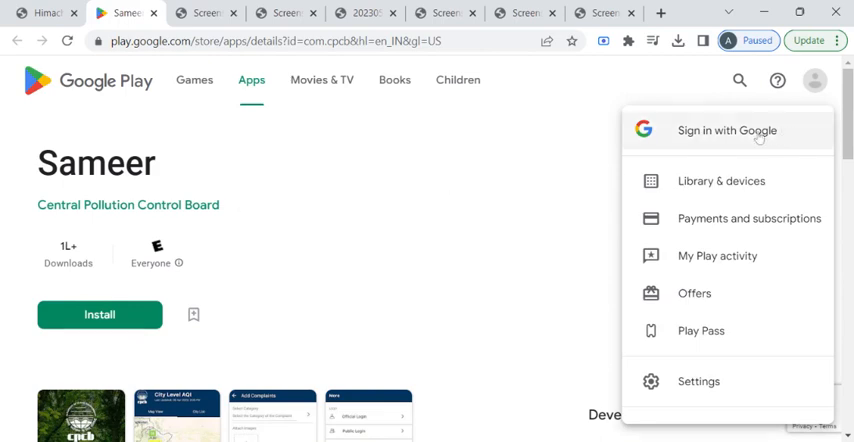
pyautogui.moveTo(744, 130)
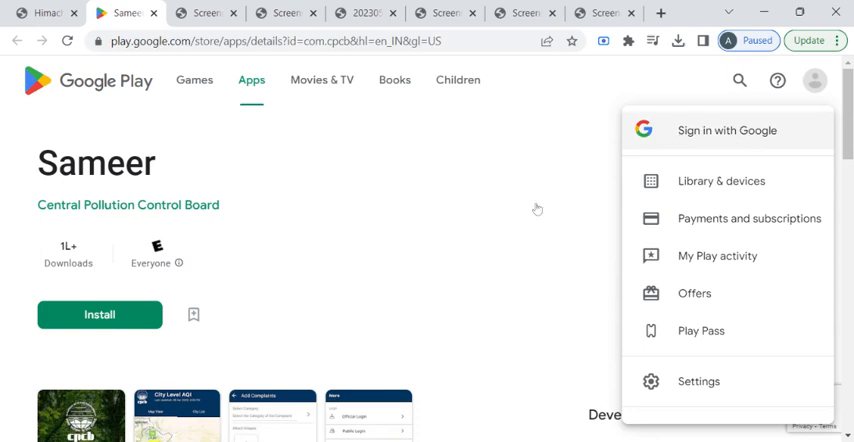
pyautogui.click(466, 226)
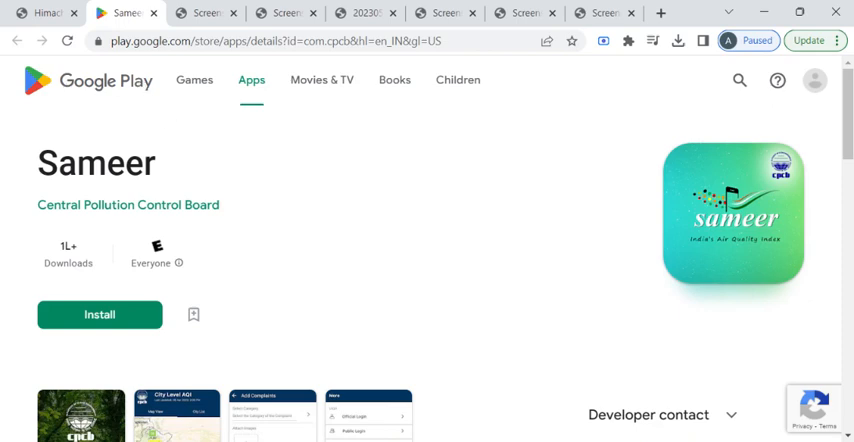
pyautogui.scroll(-3)
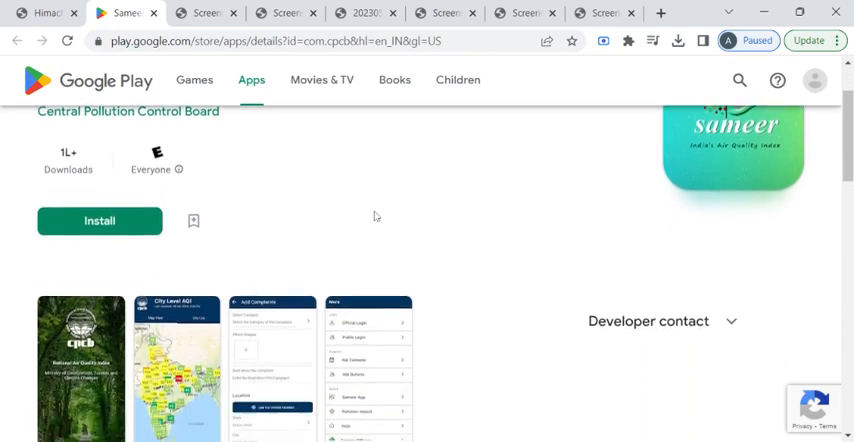
pyautogui.scroll(-3)
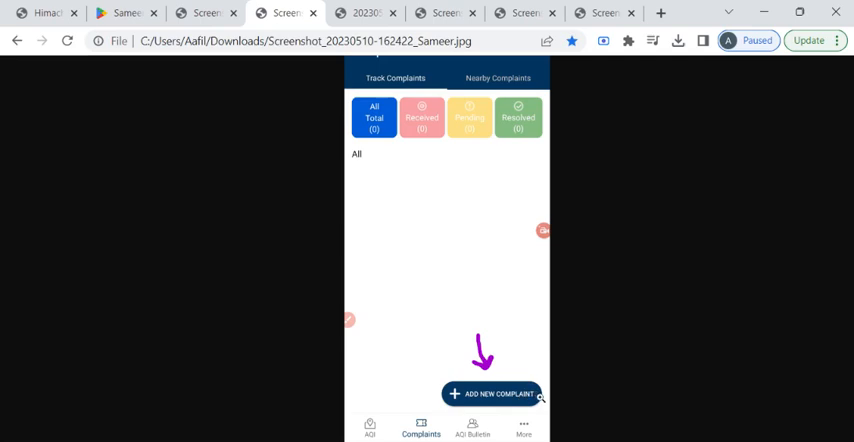
# Show the Sameer screenshot with the Select Complaint category list, including Open/Garbage Burning.
pyautogui.click(482, 392)
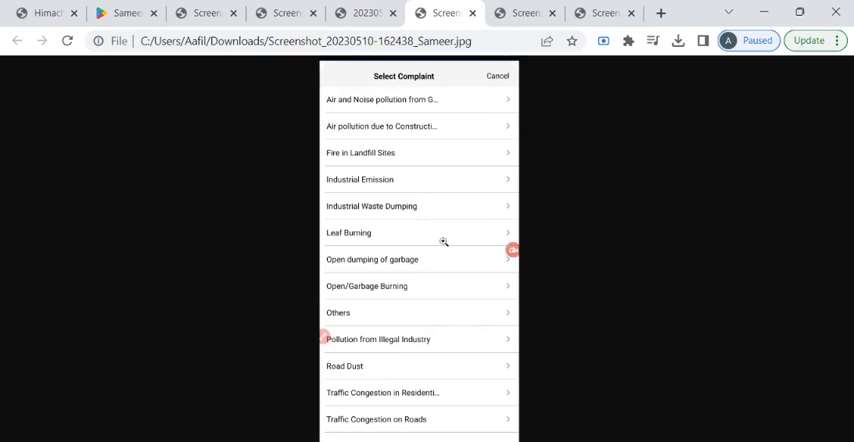
pyautogui.moveTo(432, 288)
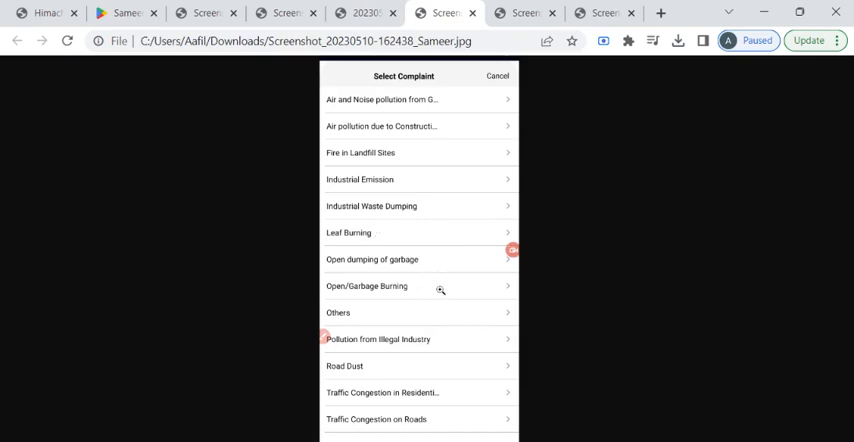
pyautogui.moveTo(388, 300)
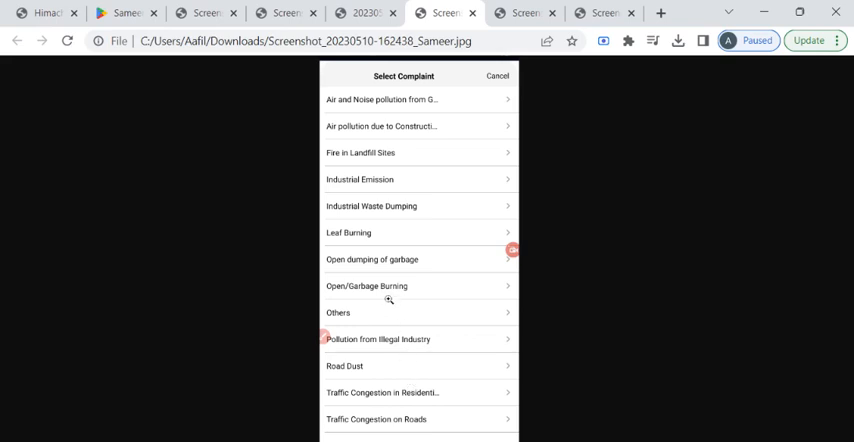
pyautogui.moveTo(428, 316)
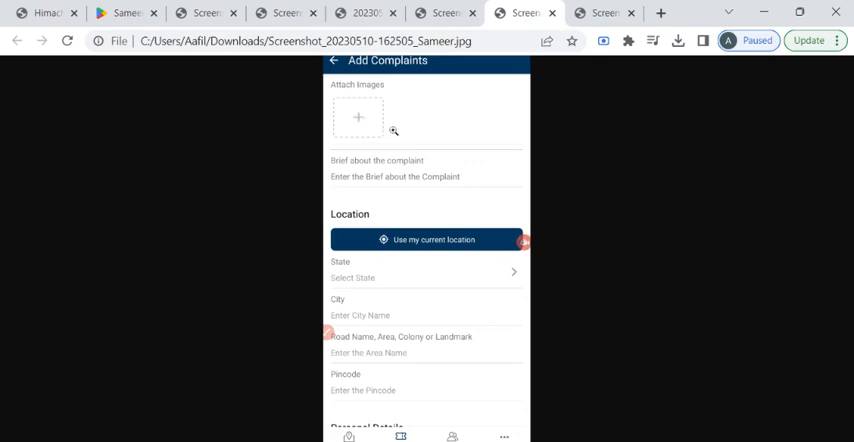
pyautogui.moveTo(380, 186)
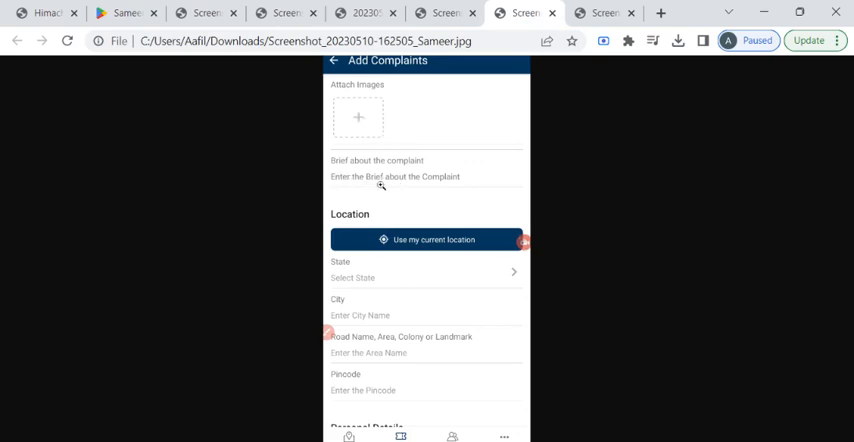
pyautogui.moveTo(472, 188)
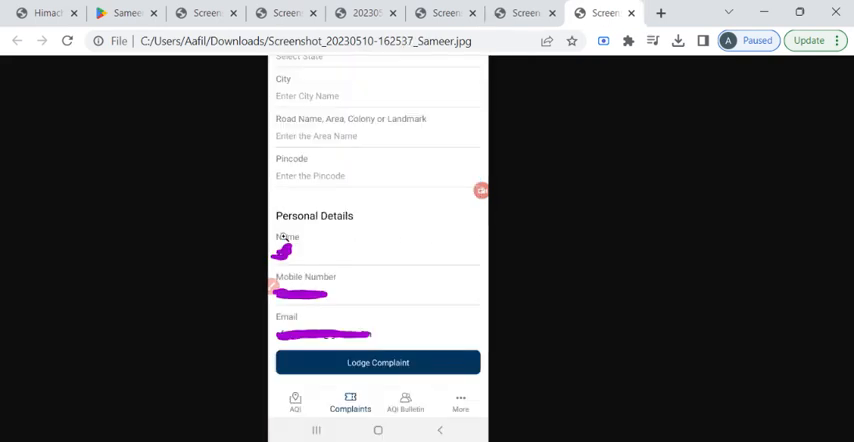
pyautogui.moveTo(324, 256)
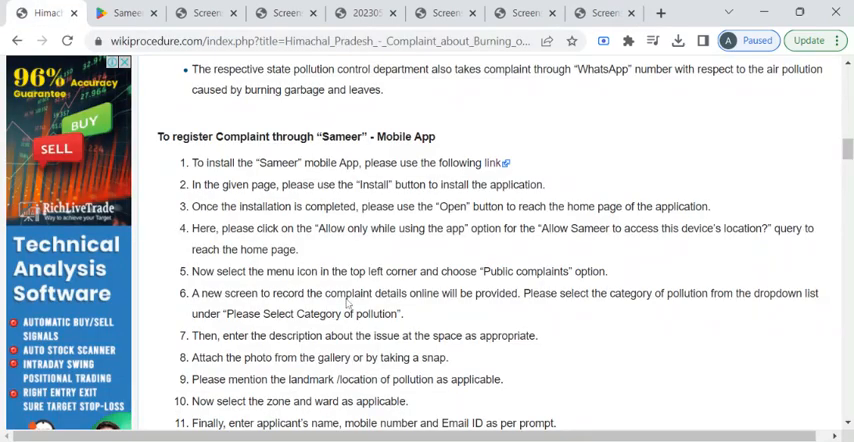
# Reach Office Locations & Contacts with the Directorate of Land Records details and highlight the heading.
pyautogui.scroll(-3)
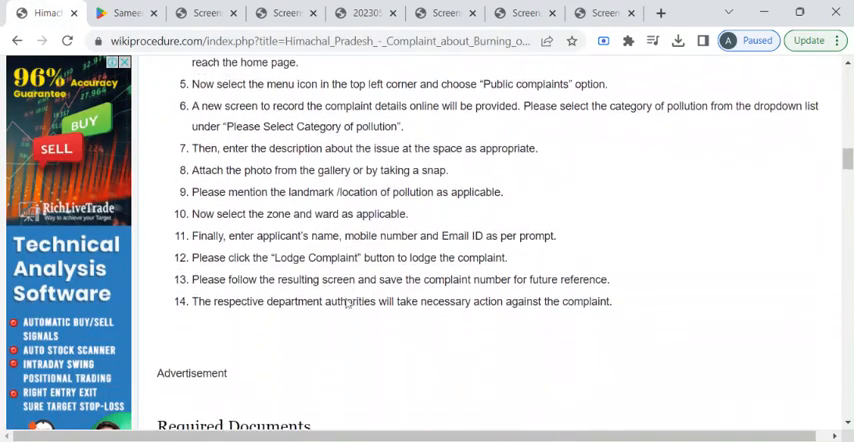
pyautogui.moveTo(636, 284)
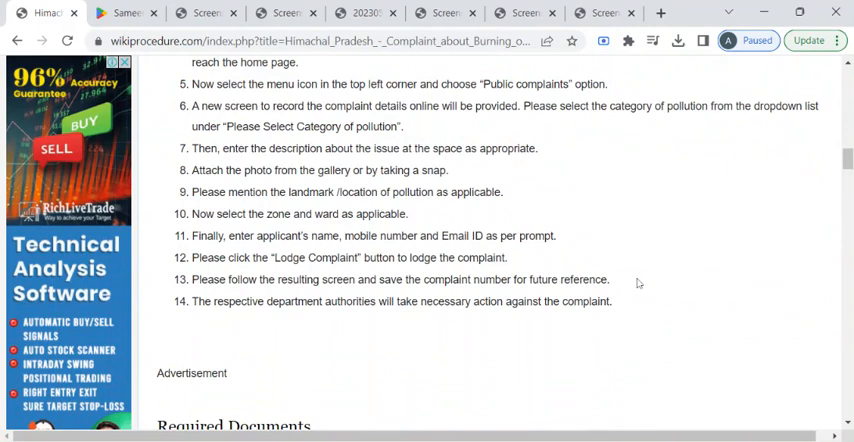
pyautogui.moveTo(638, 284)
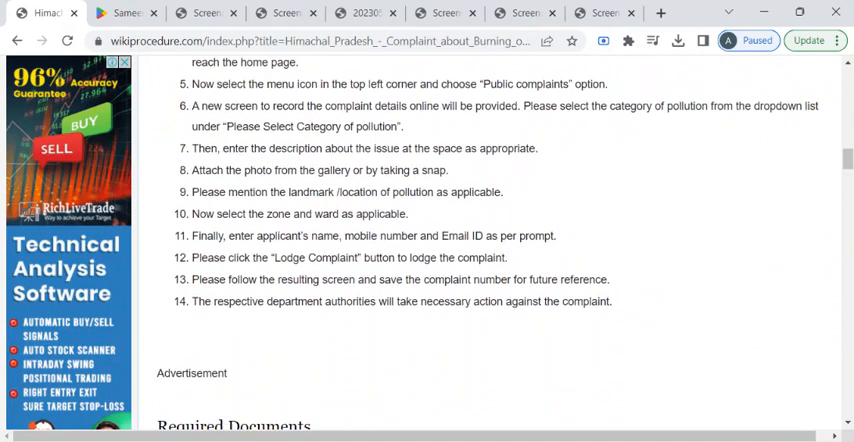
pyautogui.scroll(-3)
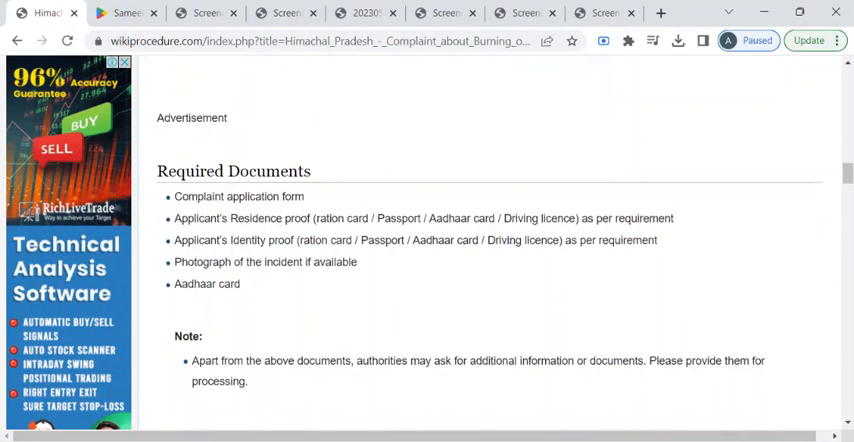
pyautogui.scroll(-3)
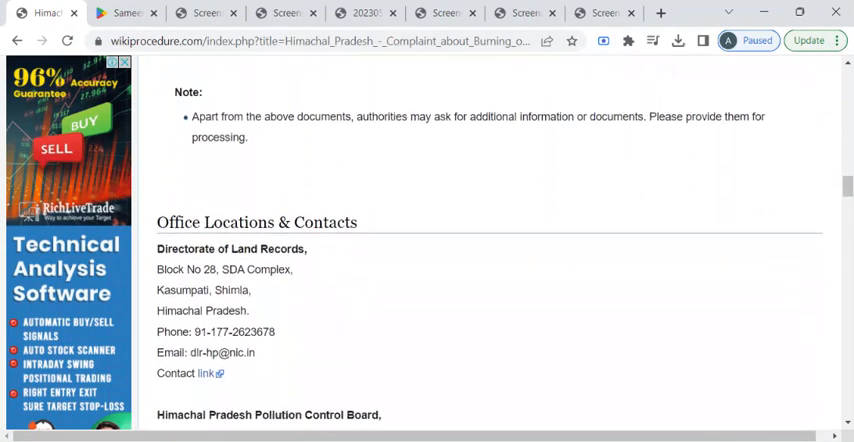
pyautogui.scroll(-3)
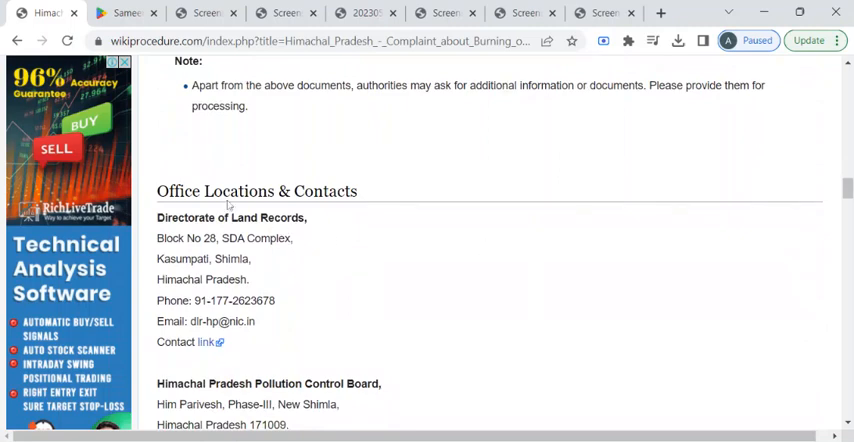
pyautogui.doubleClick(256, 192)
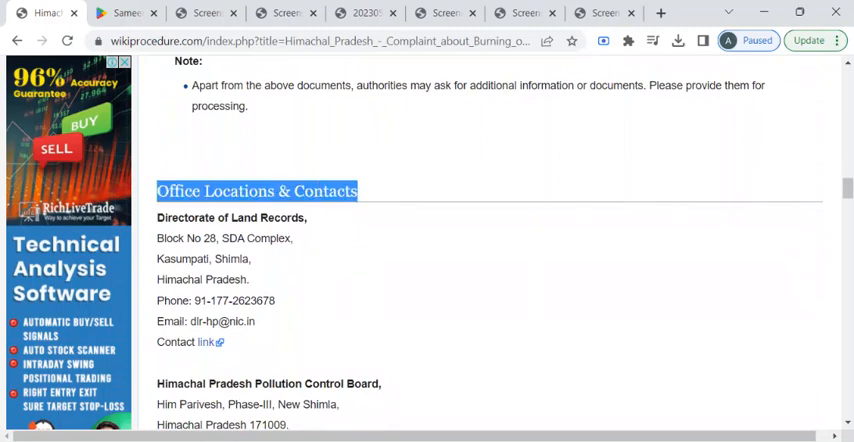
pyautogui.moveTo(404, 222)
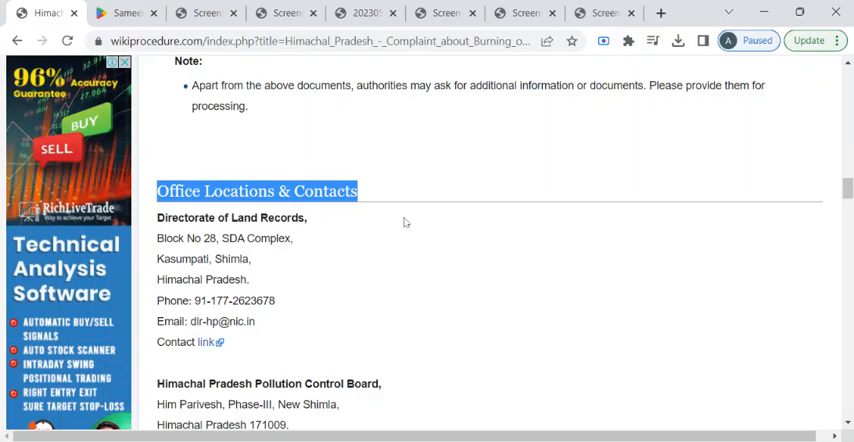